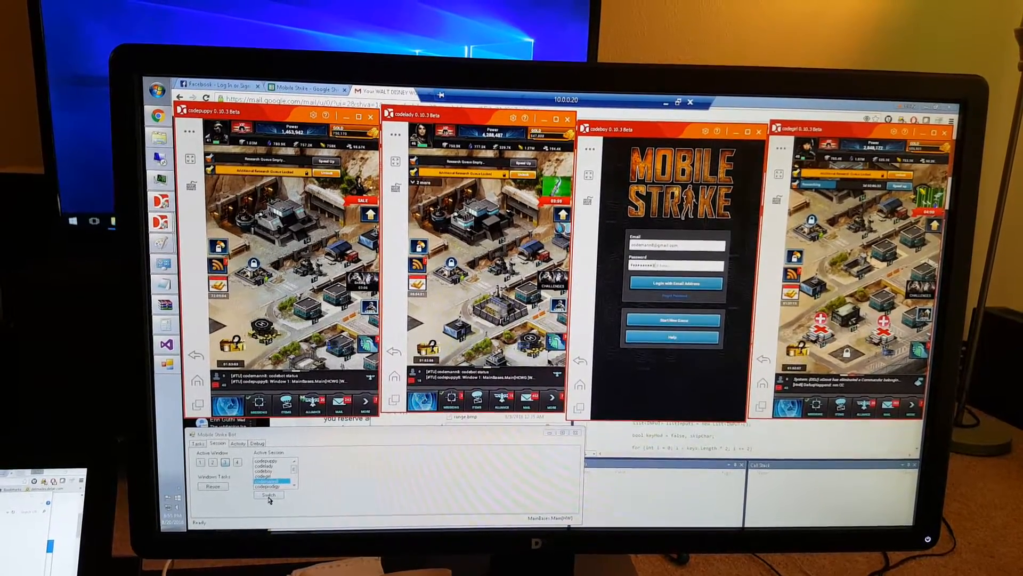
# - Load the chosen Active Session into the third game window via Switch
pyautogui.click(269, 495)
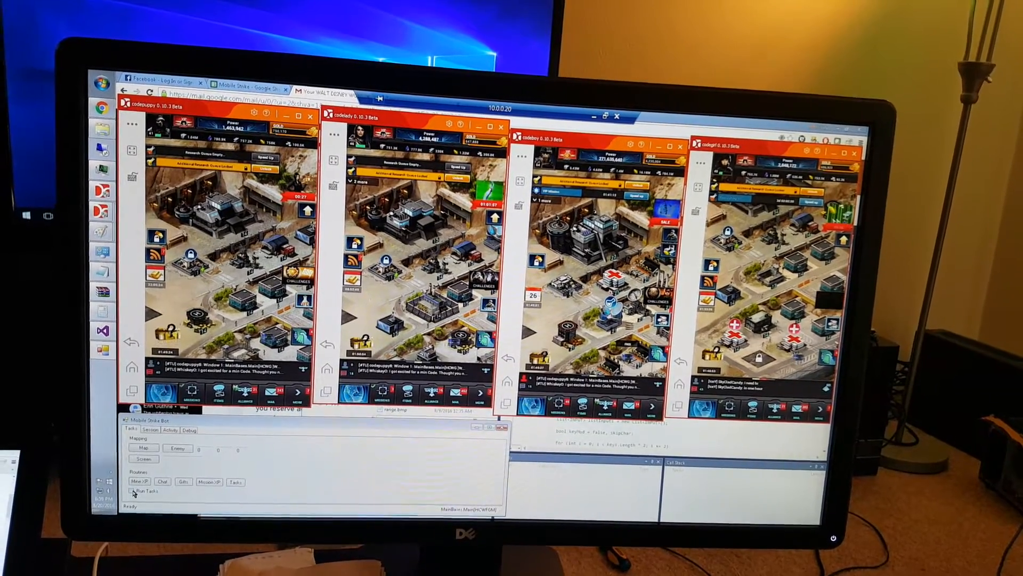
# - Tick Run Tasks so the mission, gift and crate routines run automatically
pyautogui.click(138, 490)
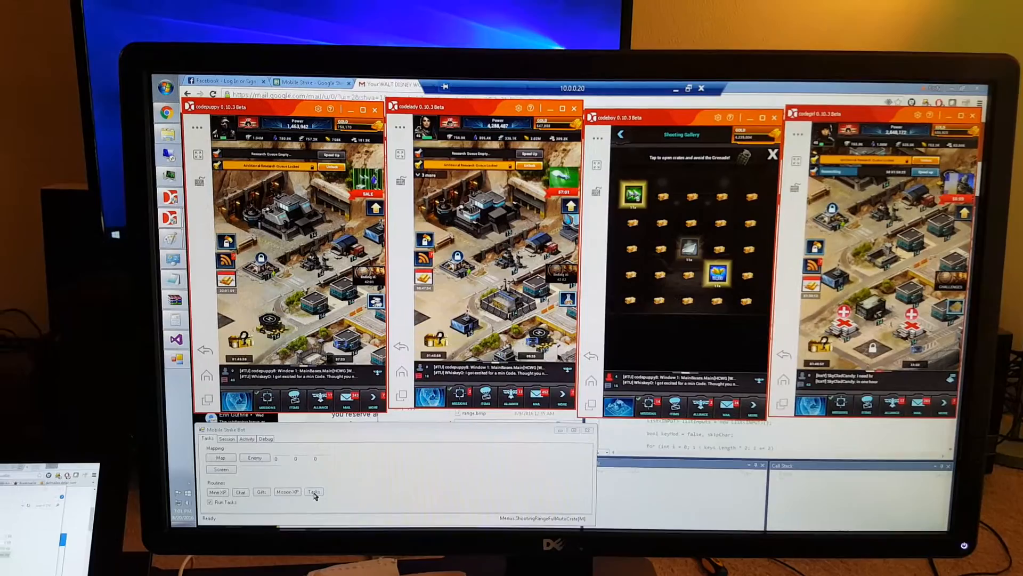
# - Run the crate collection routine and advance the third and fourth game windows through it
pyautogui.click(313, 492)
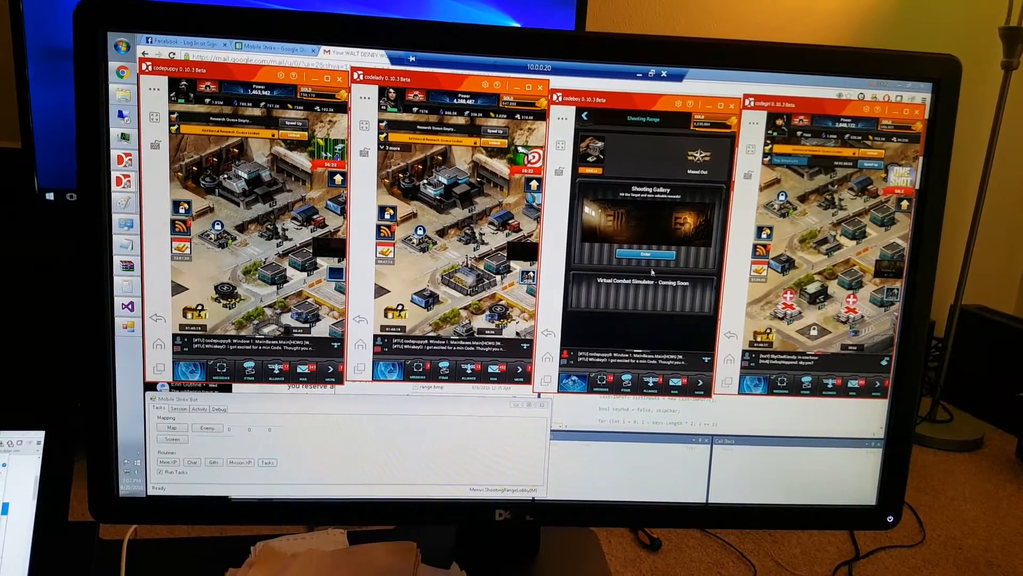
pyautogui.click(644, 254)
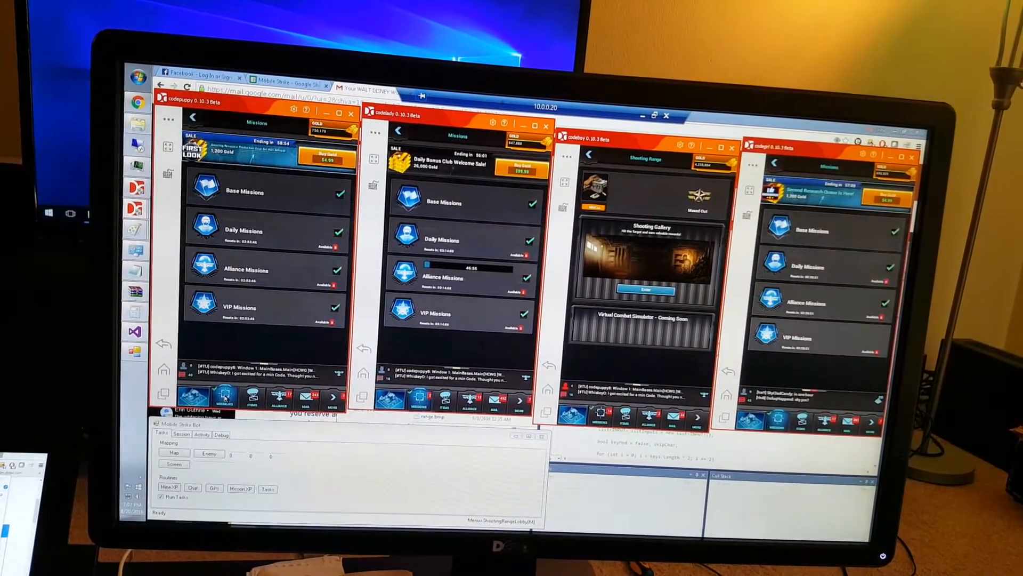
pyautogui.click(913, 156)
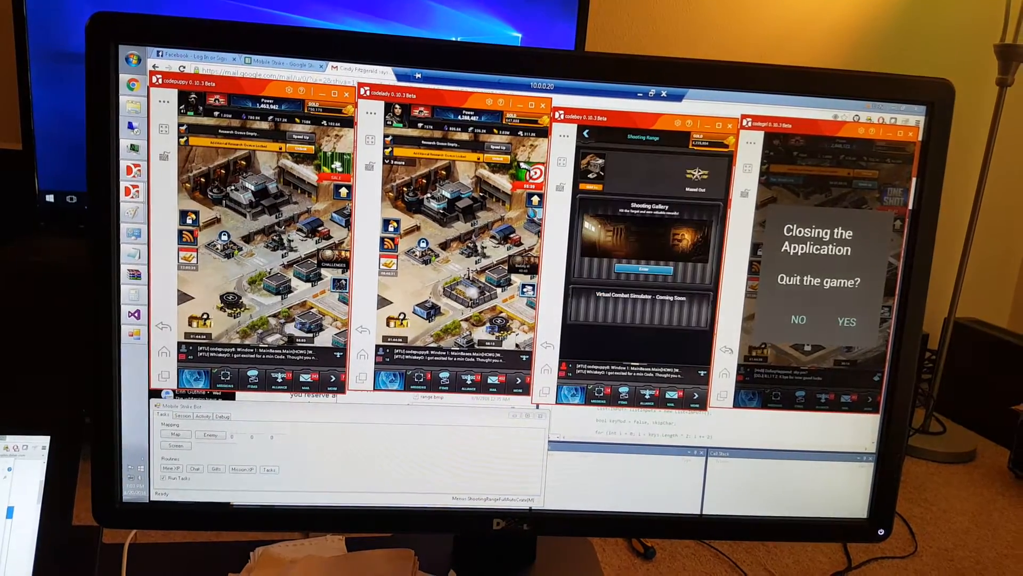
# - Answer NO to the fourth window's 'Quit the game?' prompt to keep it running
pyautogui.click(798, 319)
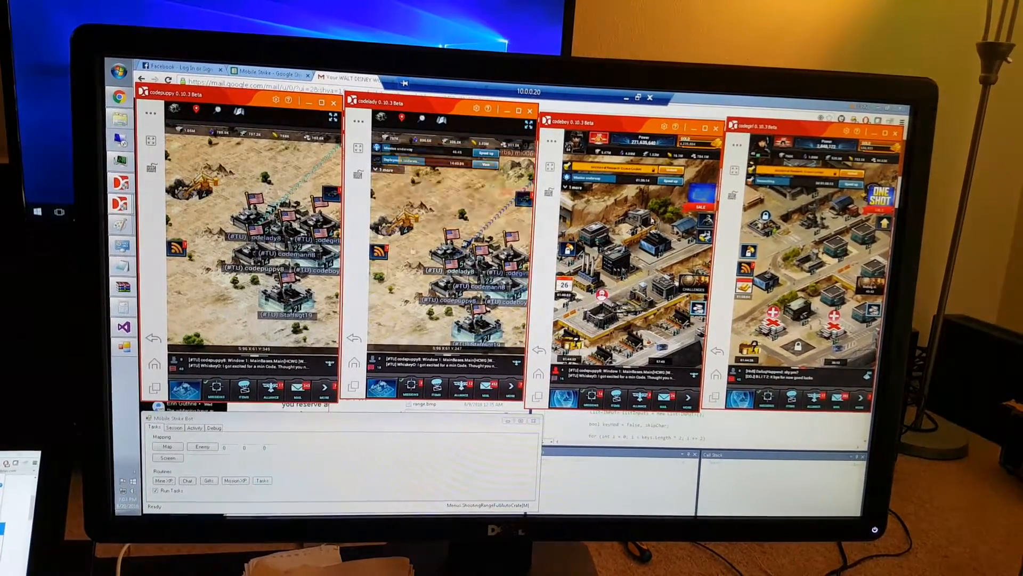